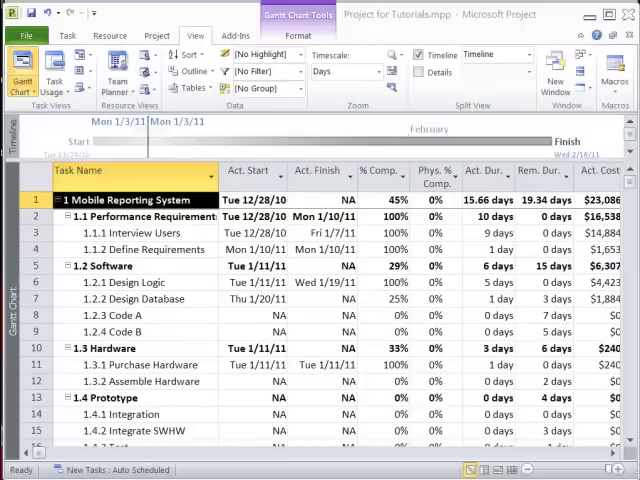
mouse_move(155, 42)
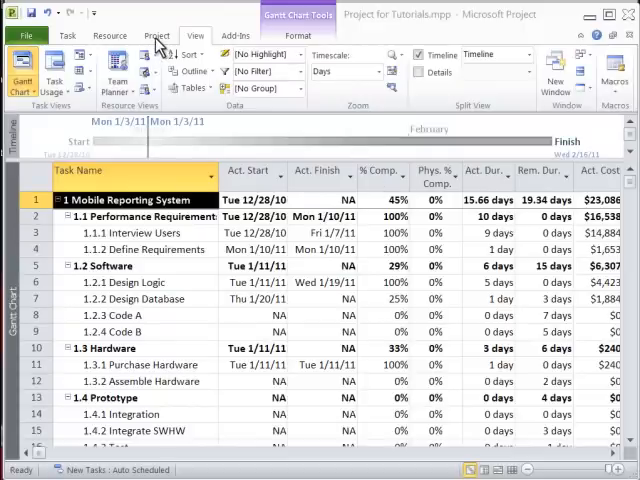
Step: Show the Project ribbon commands to check the current 1/10/11 status date
click(155, 35)
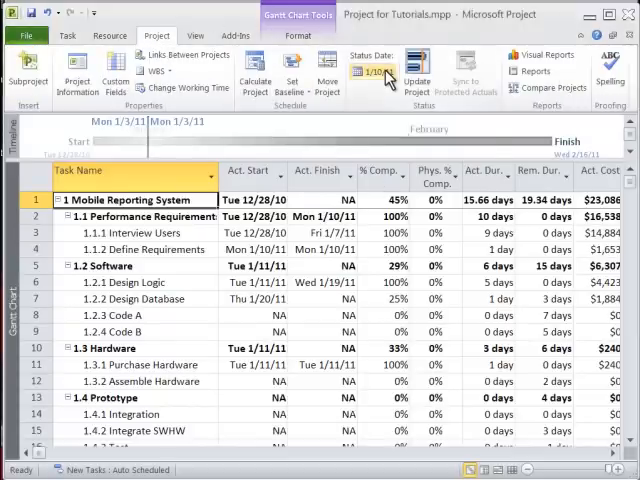
mouse_move(385, 72)
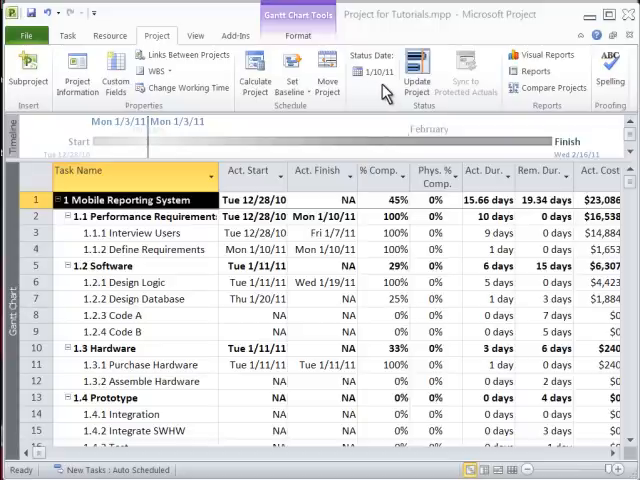
mouse_move(198, 31)
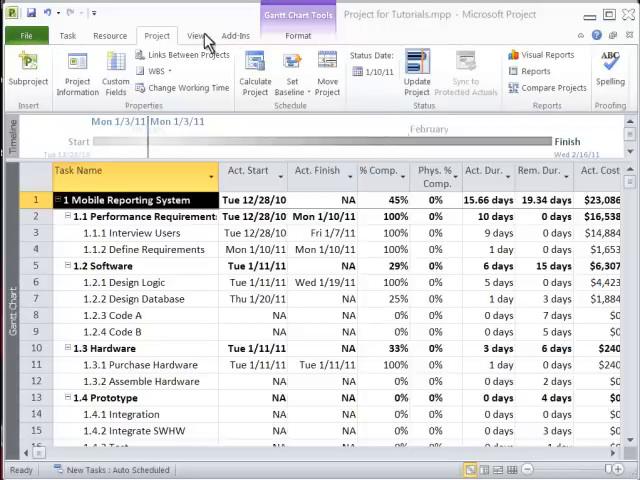
Step: Apply the Earned Value table to the task sheet from More Tables
click(198, 33)
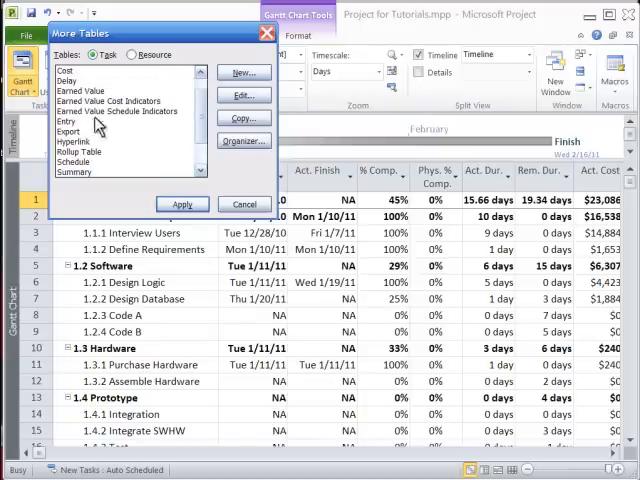
click(90, 90)
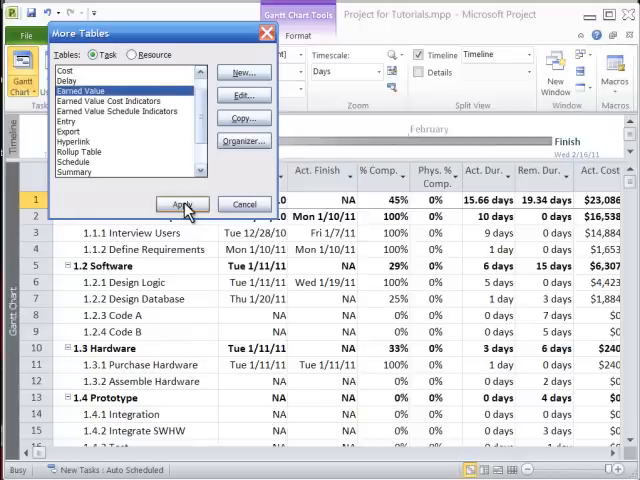
click(182, 204)
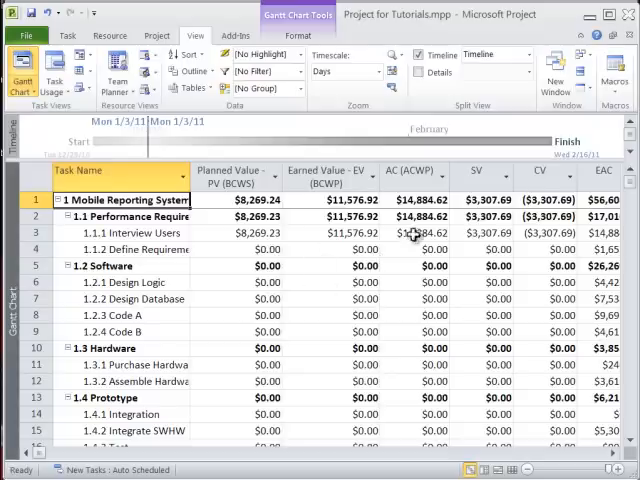
mouse_move(399, 233)
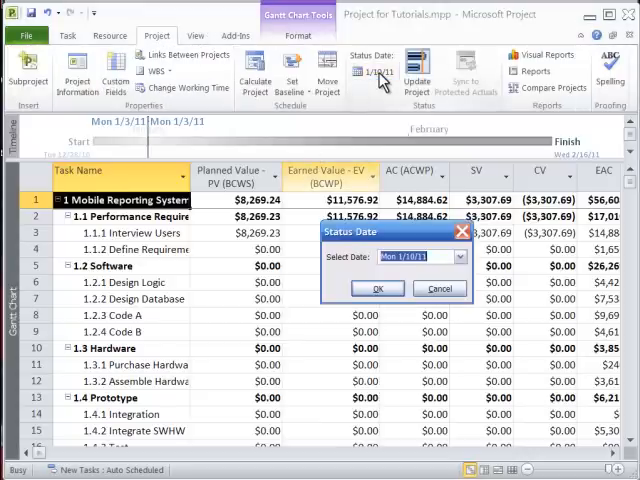
Step: Open the Status Date setting to change the date to 1/17/11
click(461, 256)
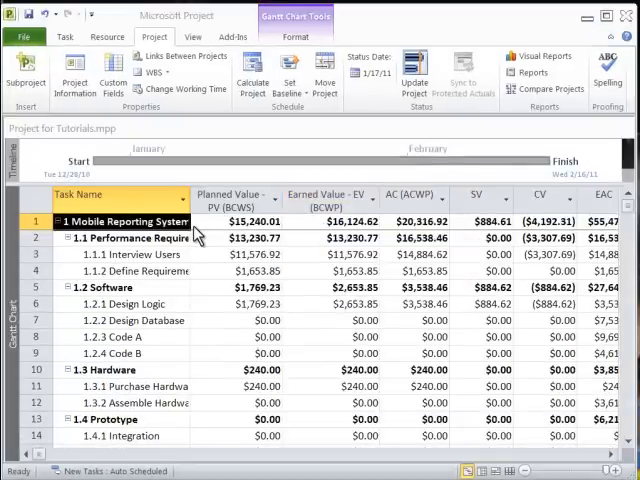
mouse_move(428, 221)
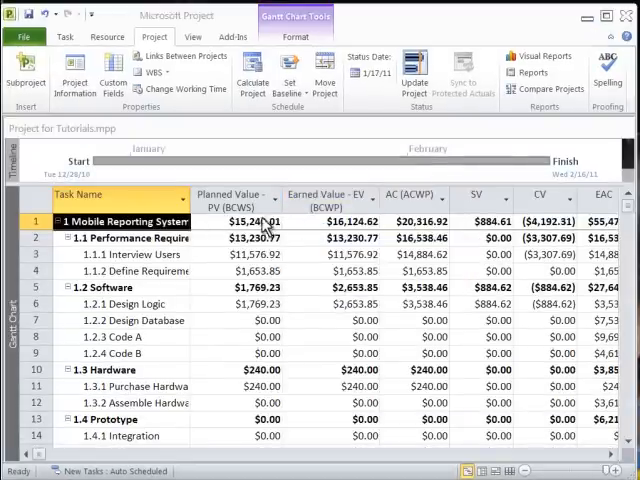
mouse_move(261, 231)
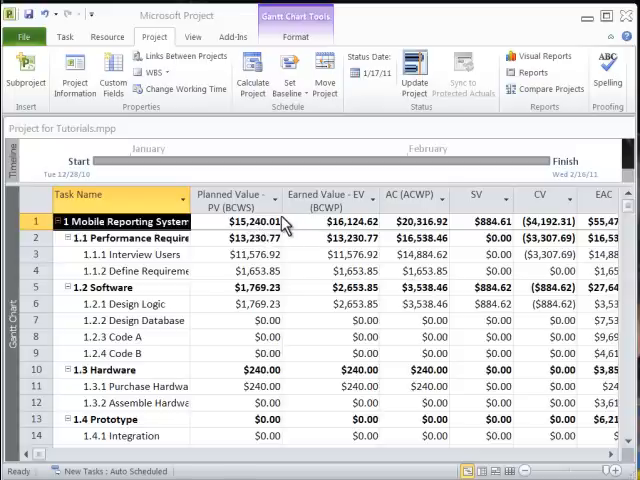
mouse_move(324, 226)
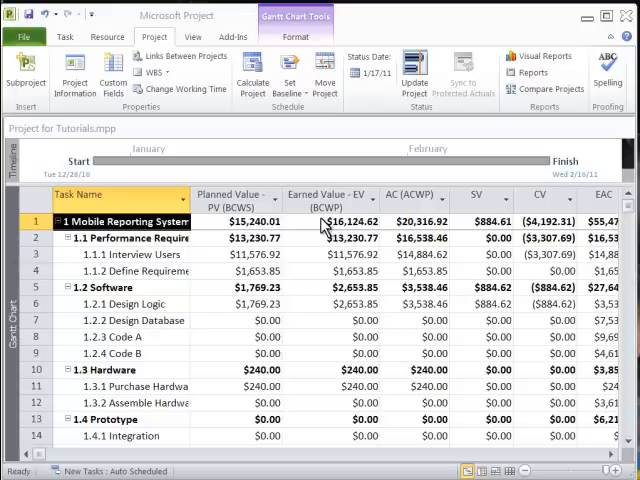
mouse_move(401, 222)
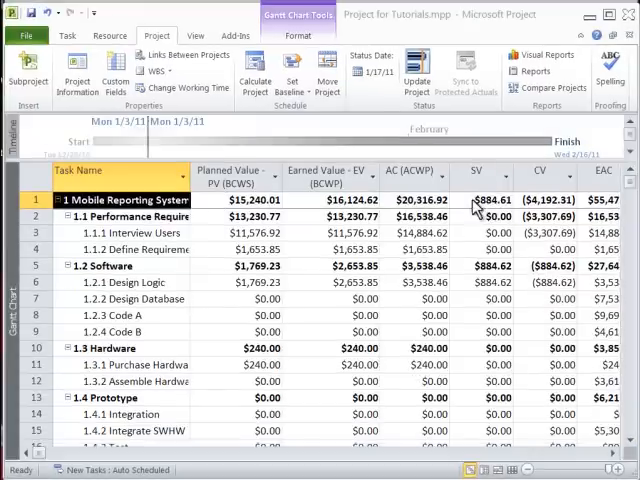
mouse_move(502, 205)
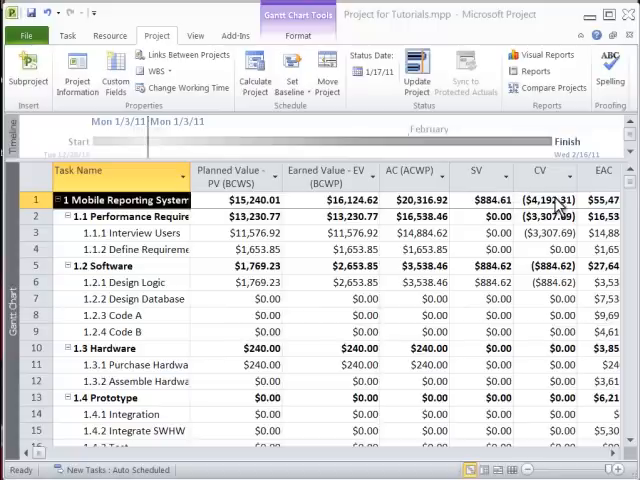
mouse_move(584, 206)
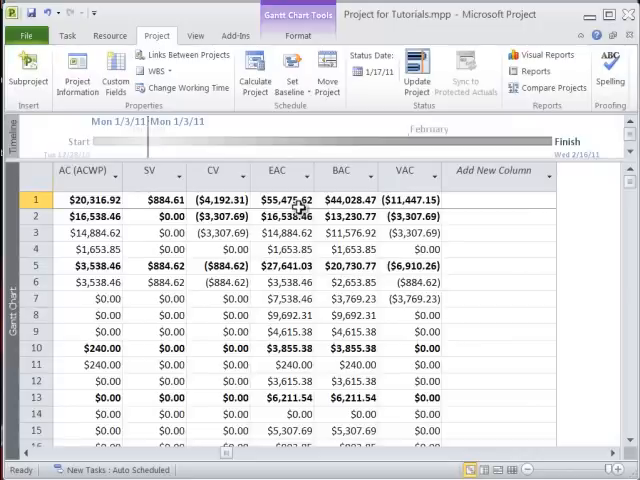
mouse_move(358, 199)
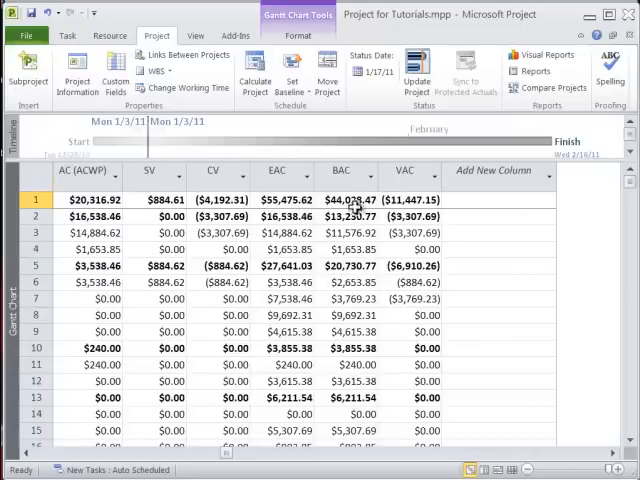